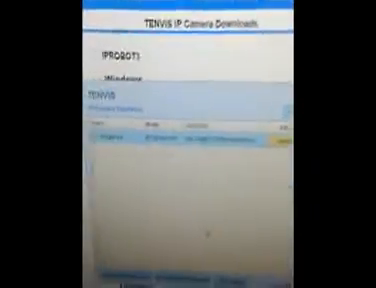
{"action": "scroll", "scroll_direction": "up", "scroll_amount": 3}
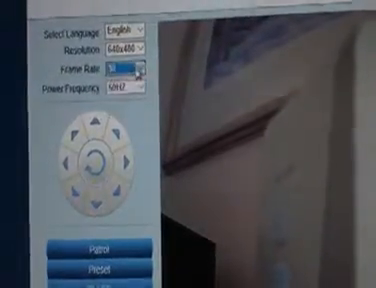
{"action": "scroll", "scroll_direction": "down", "scroll_amount": 3}
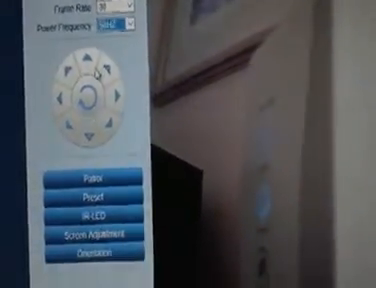